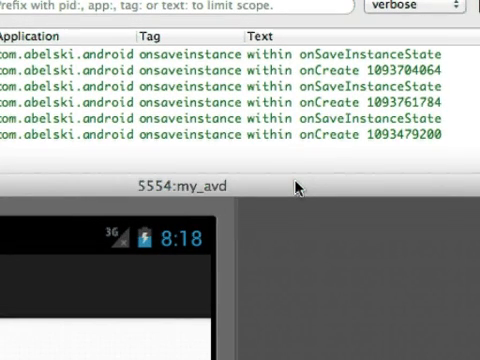
{"action": "mouse_move", "coordinate": [390, 48]}
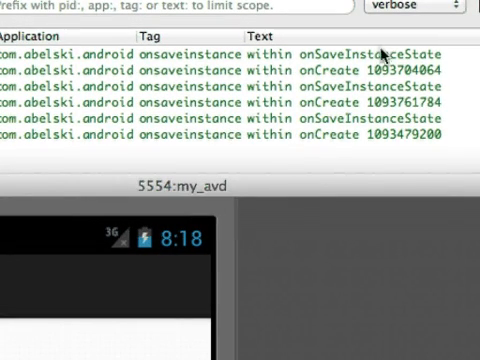